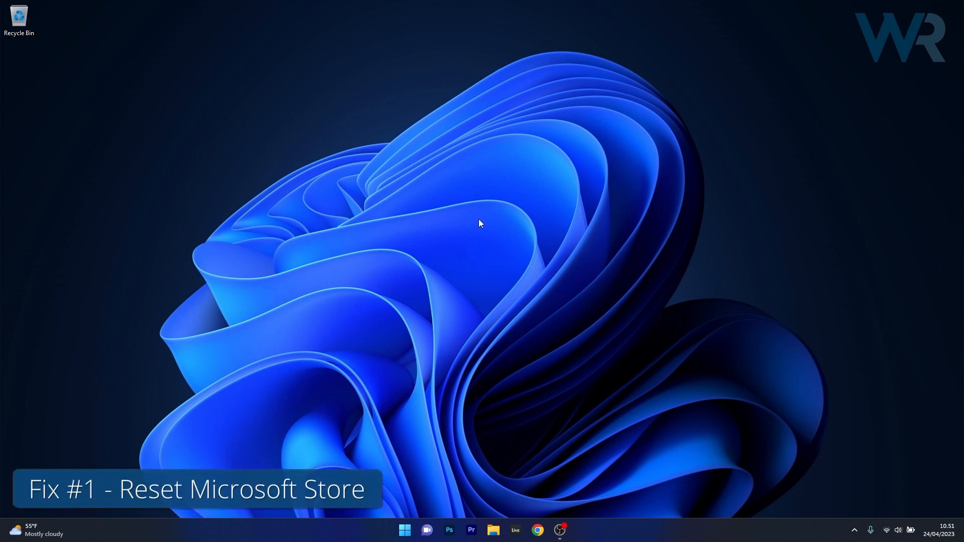
pyautogui.moveTo(477, 248)
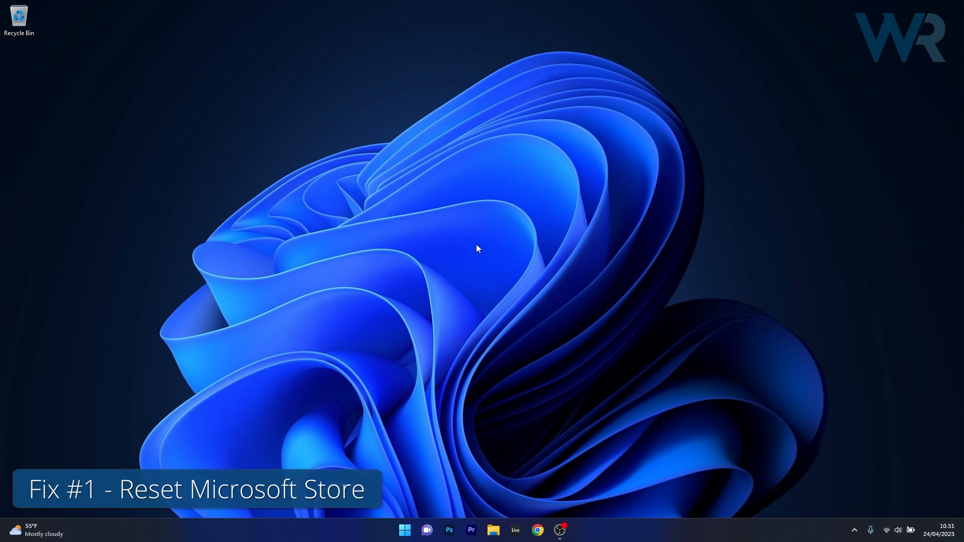
# Step: Reach the Installed apps list under Apps in Settings from the Start menu
pyautogui.click(404, 530)
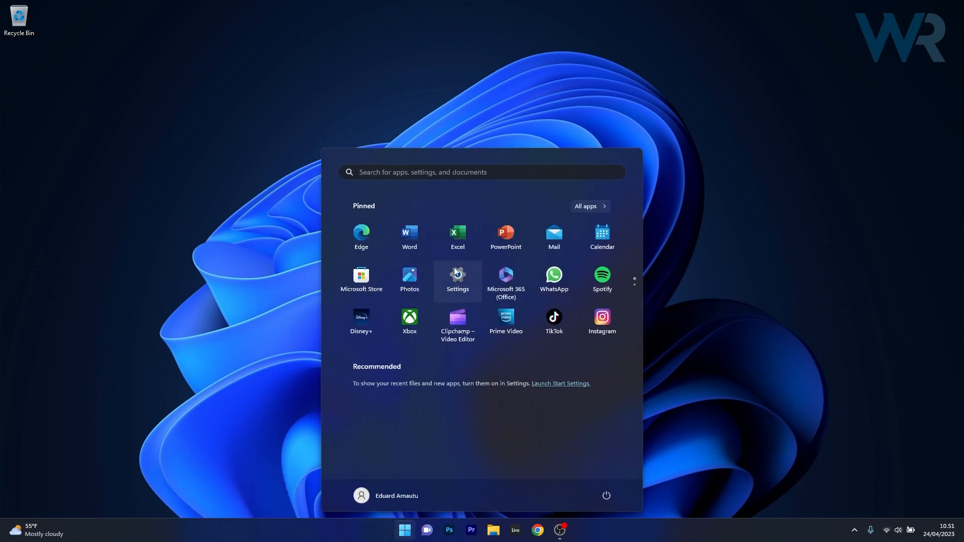
pyautogui.click(458, 273)
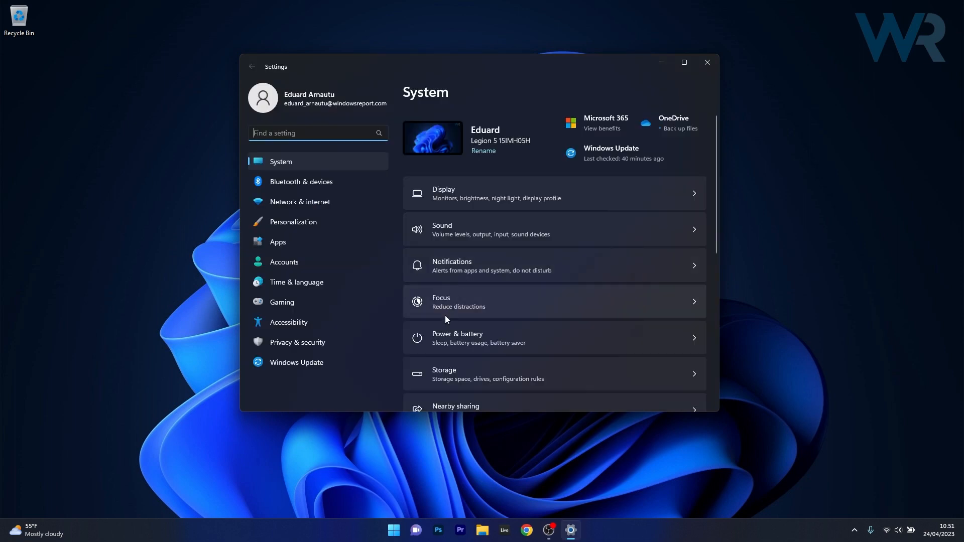
pyautogui.moveTo(288, 246)
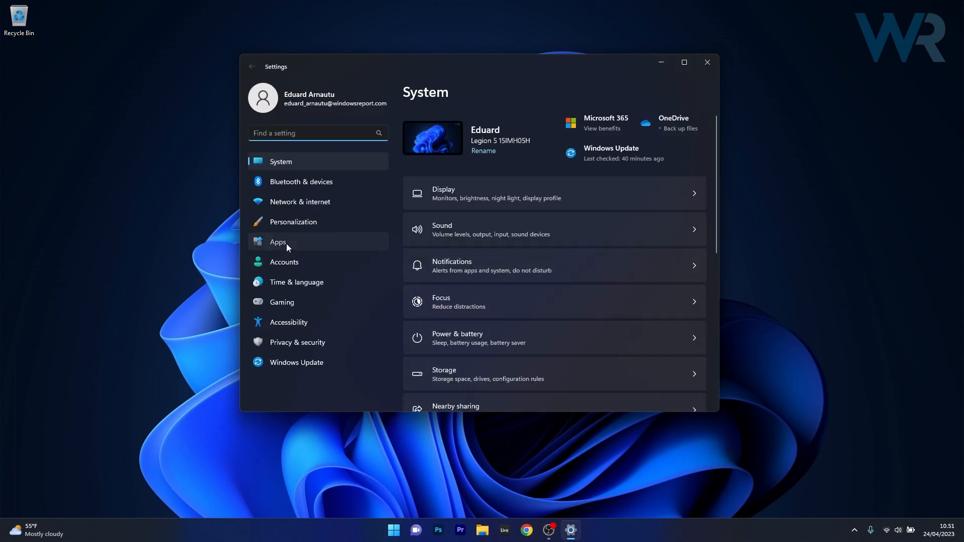
pyautogui.click(277, 242)
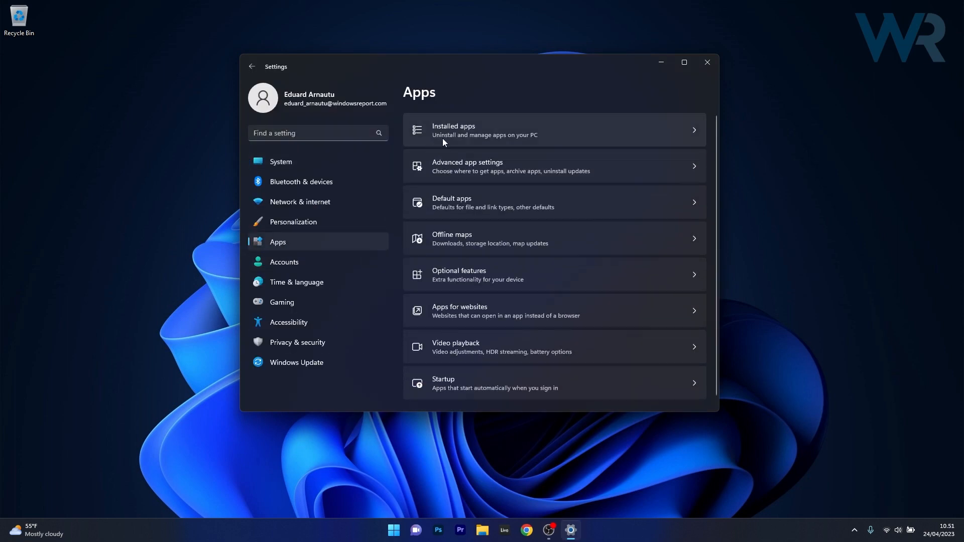
pyautogui.click(453, 130)
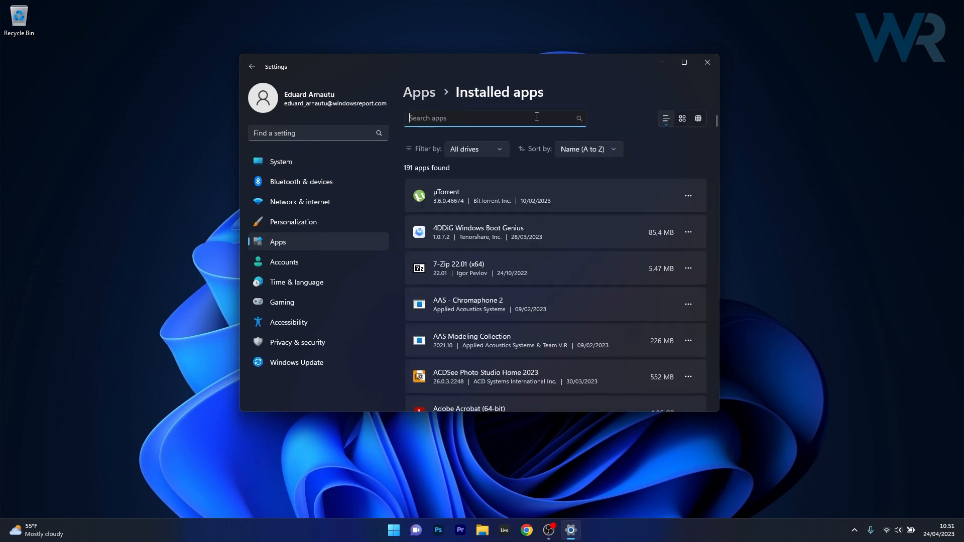
# Step: Filter the installed apps by 'store' and show more actions for Microsoft Store
pyautogui.write('s')
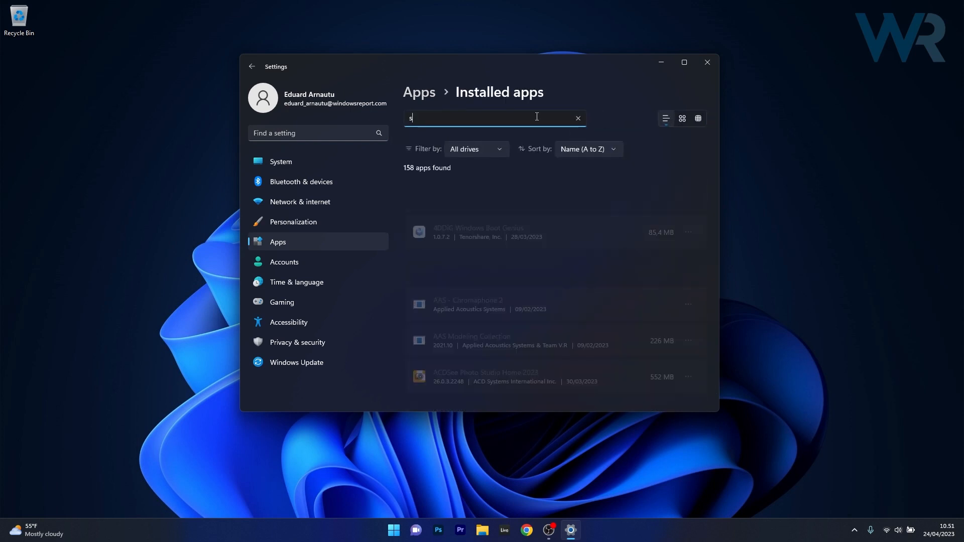
pyautogui.write('tore')
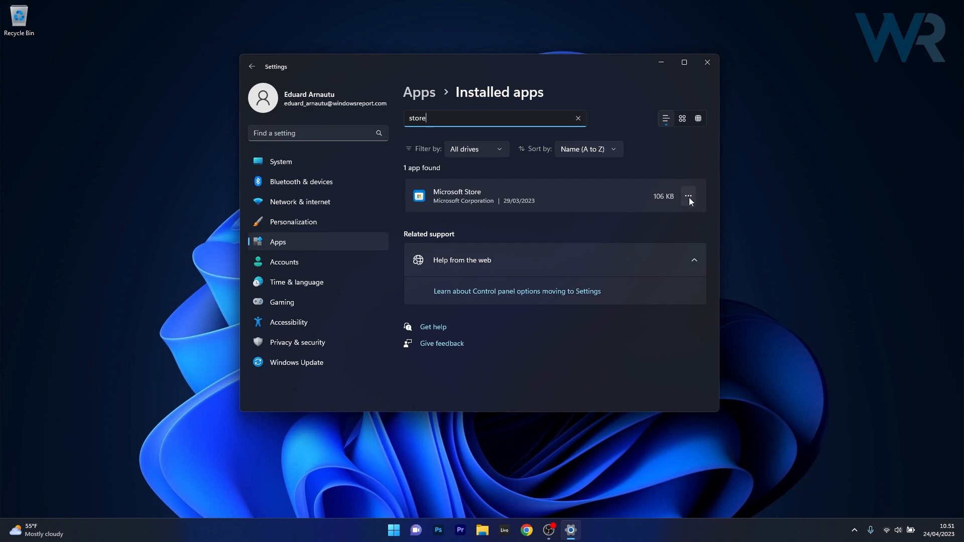
pyautogui.click(688, 196)
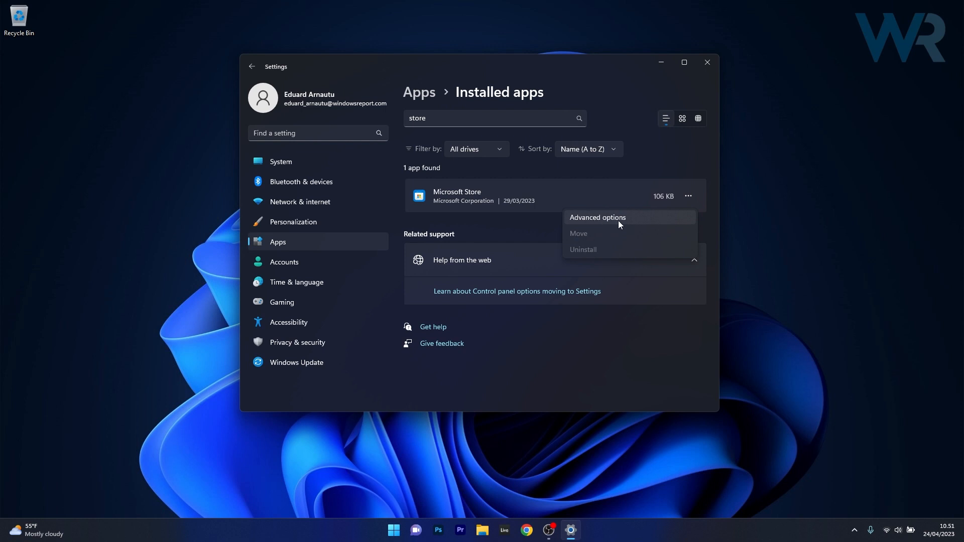
# Step: Go into Microsoft Store's Advanced options and reveal the Repair and Reset buttons
pyautogui.click(598, 217)
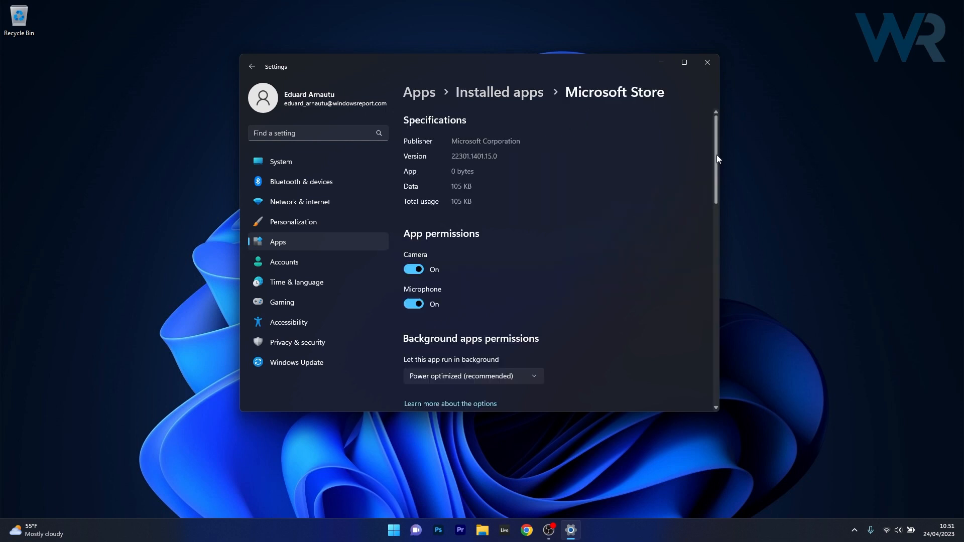
pyautogui.scroll(-3)
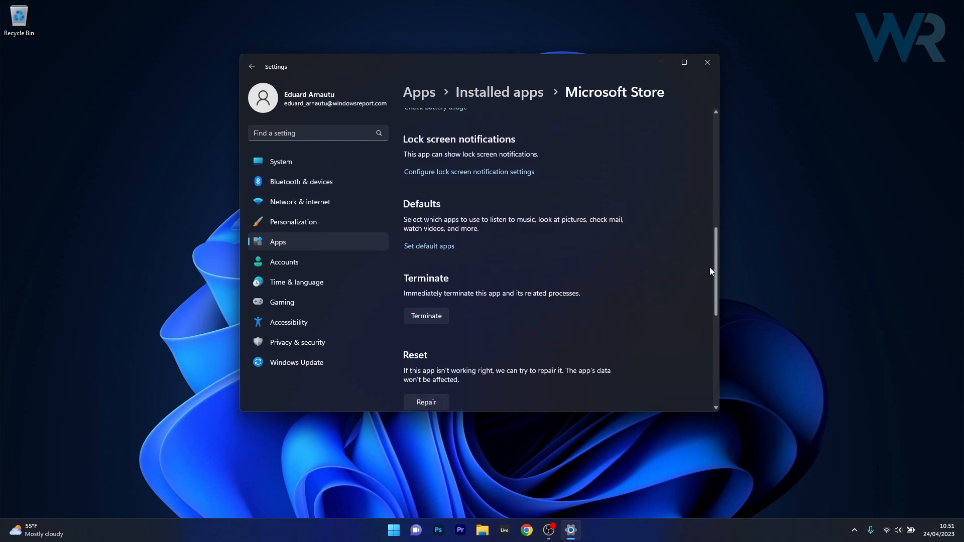
pyautogui.scroll(-3)
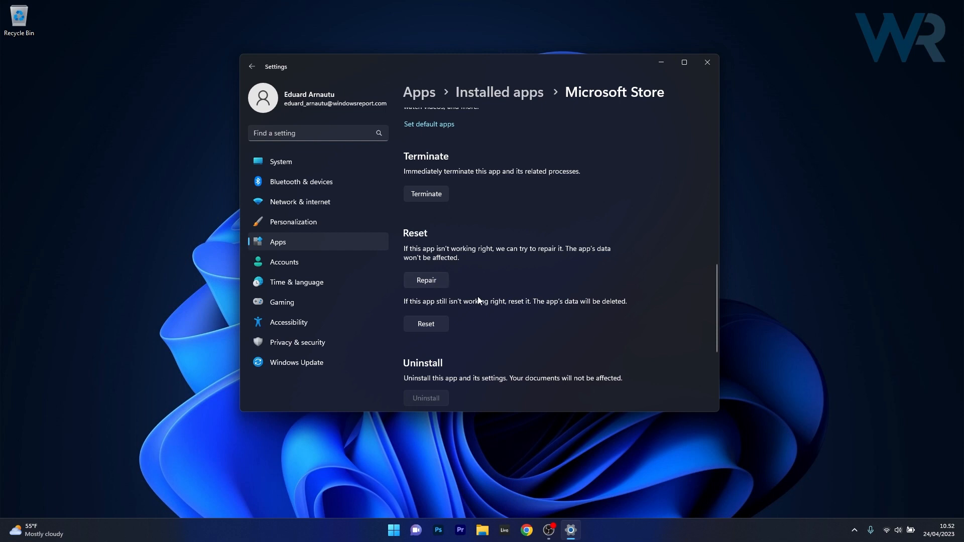
pyautogui.moveTo(675, 312)
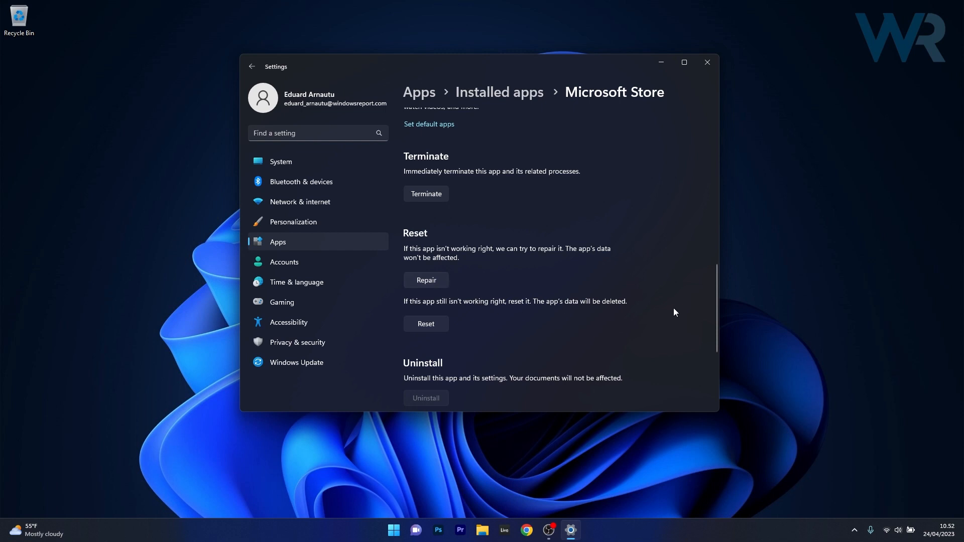
pyautogui.moveTo(412, 328)
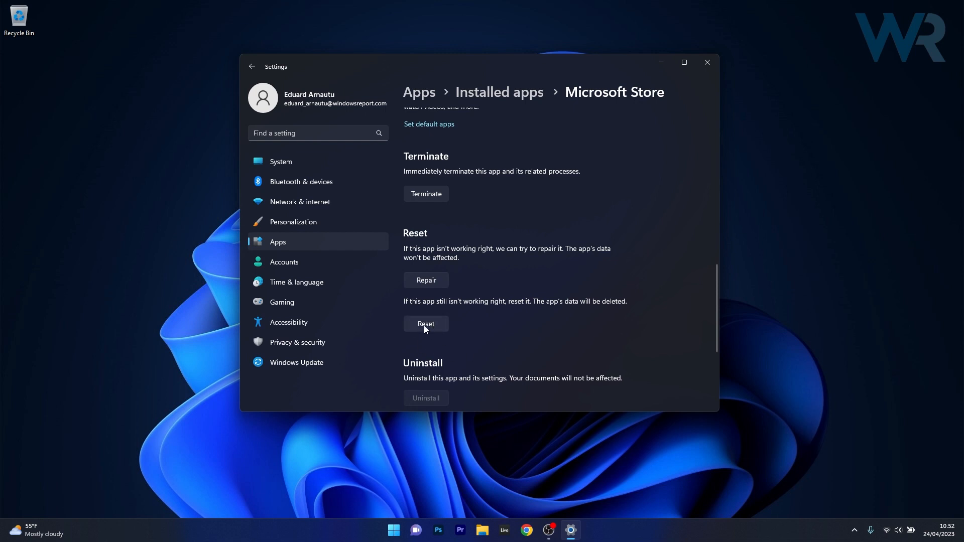
pyautogui.moveTo(478, 335)
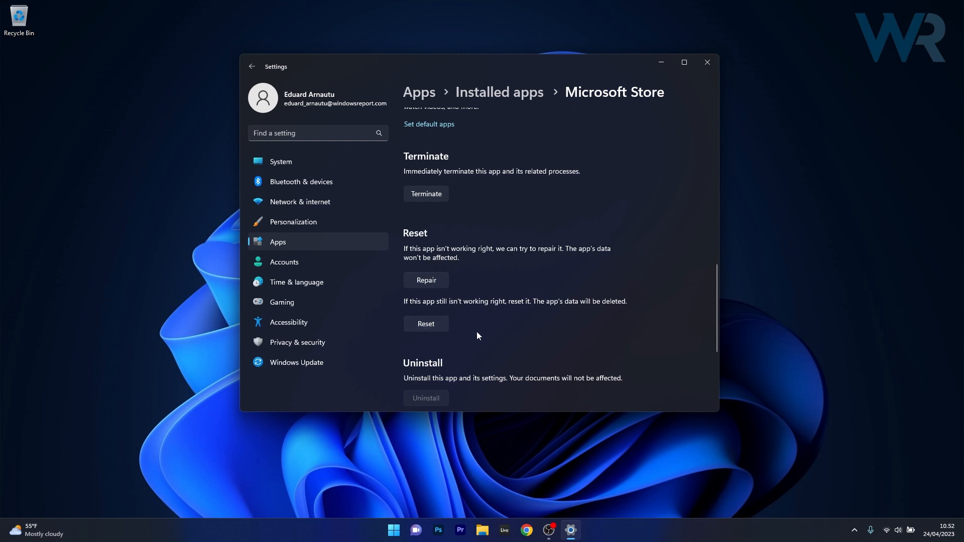
pyautogui.moveTo(707, 62)
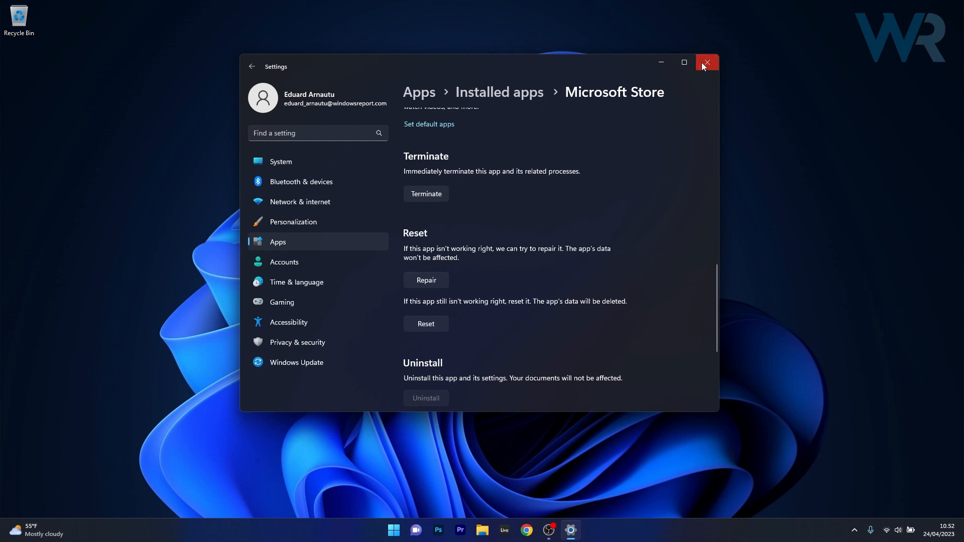
# Step: Close Settings and run wsreset.exe from the Run dialog to reset the Store cache
pyautogui.click(707, 63)
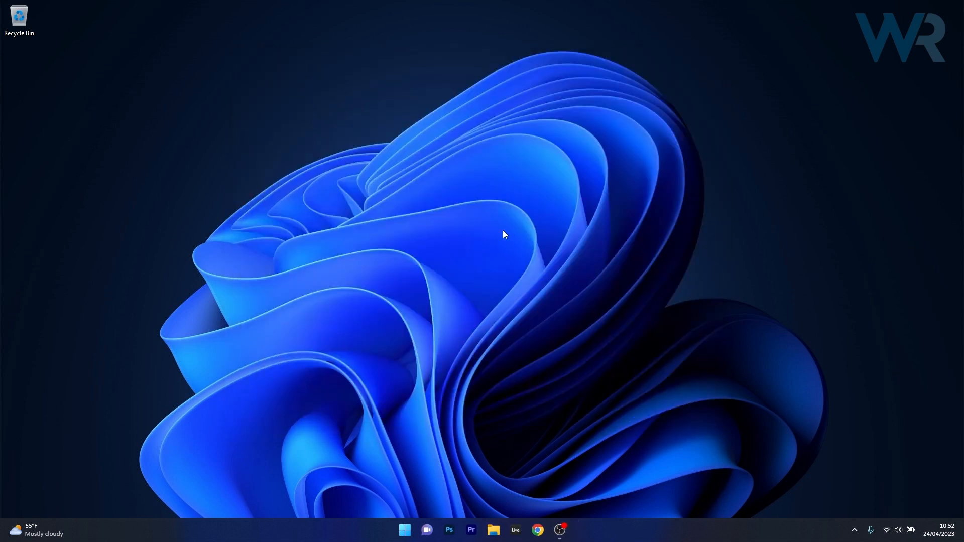
pyautogui.click(400, 531)
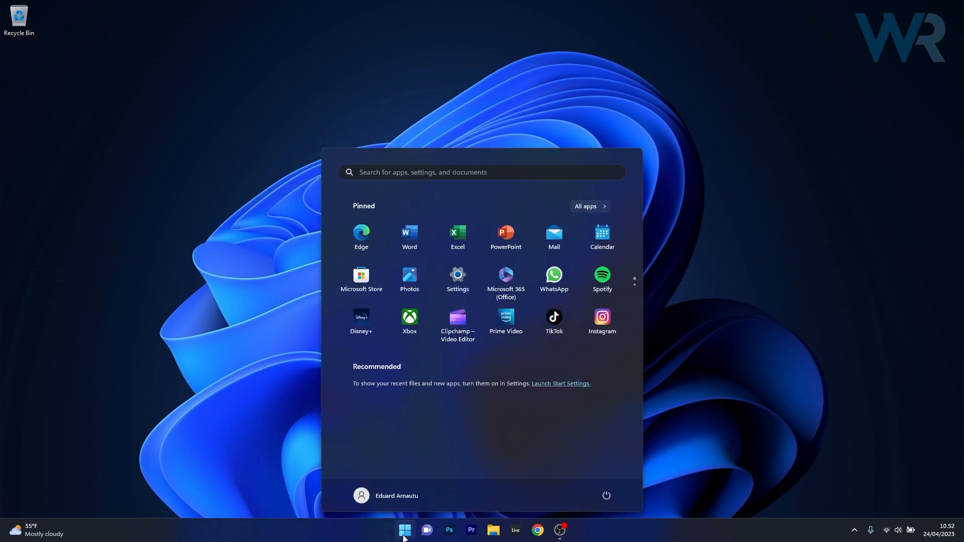
pyautogui.write('run')
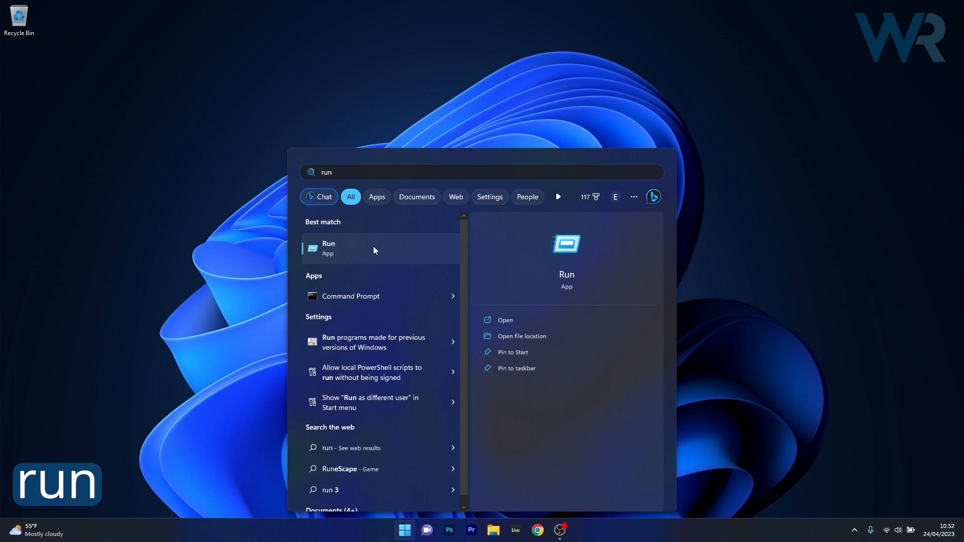
pyautogui.click(348, 250)
pyautogui.write('wsreset.exe')
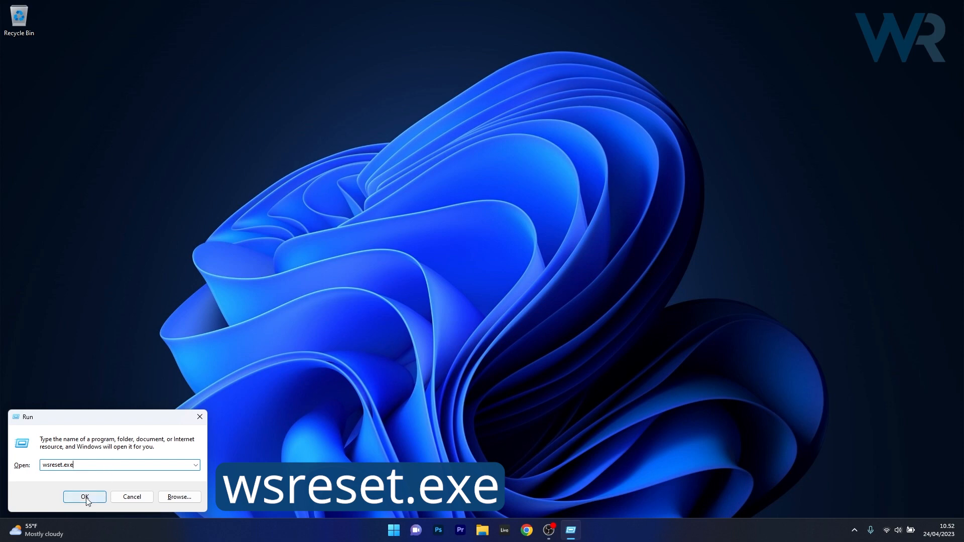
pyautogui.moveTo(114, 504)
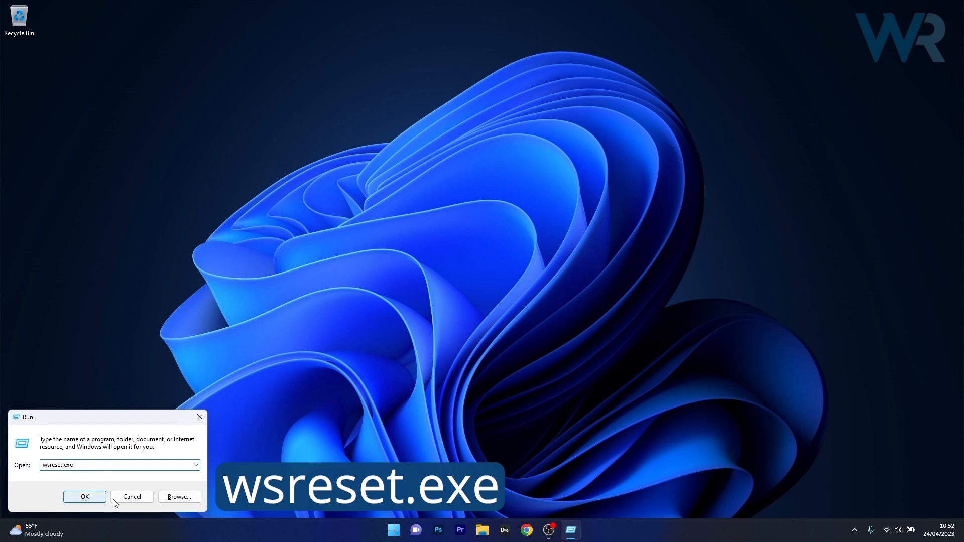
pyautogui.click(84, 496)
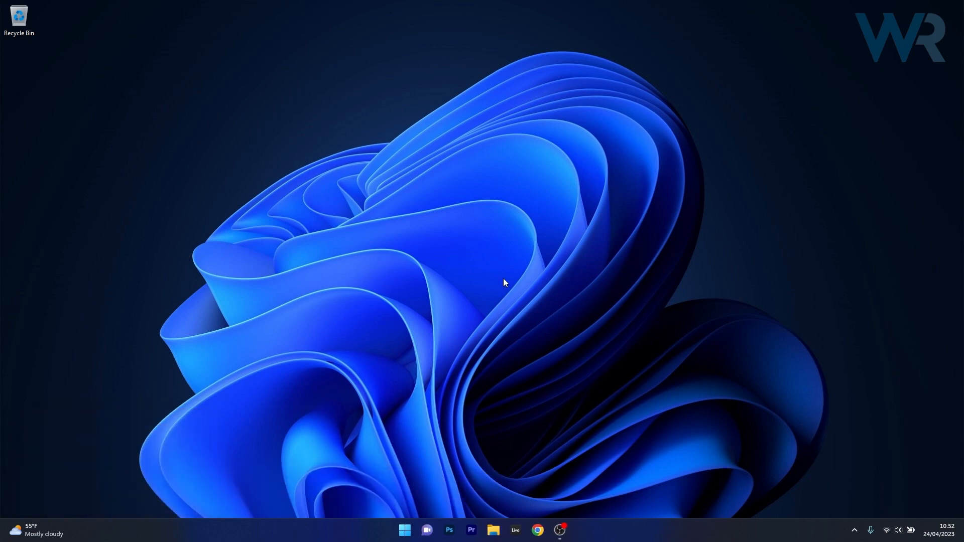
pyautogui.moveTo(556, 257)
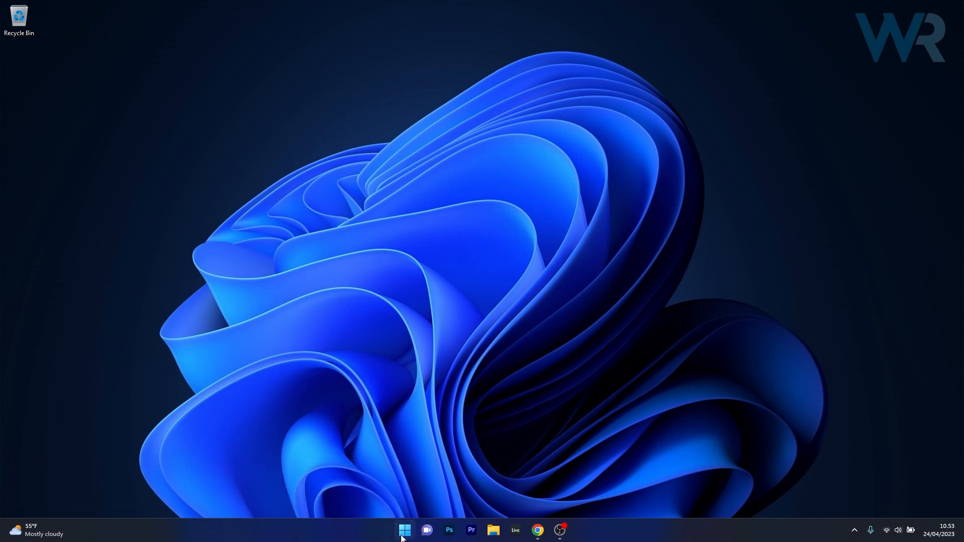
# Step: Start Terminal (Admin) and enter Get-AppxPackage -allusers *WindowsStore* | Remove-AppxPackage
pyautogui.rightClick(403, 528)
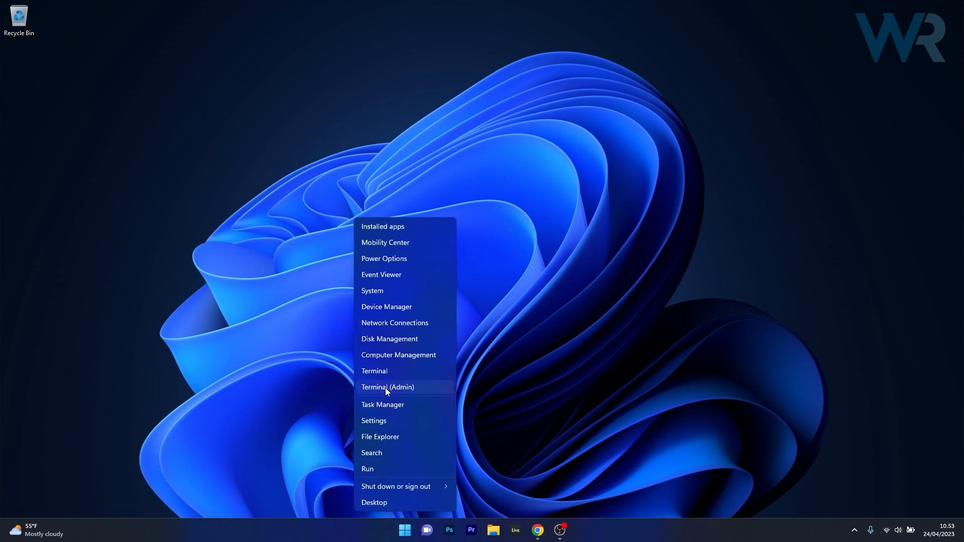
pyautogui.click(387, 387)
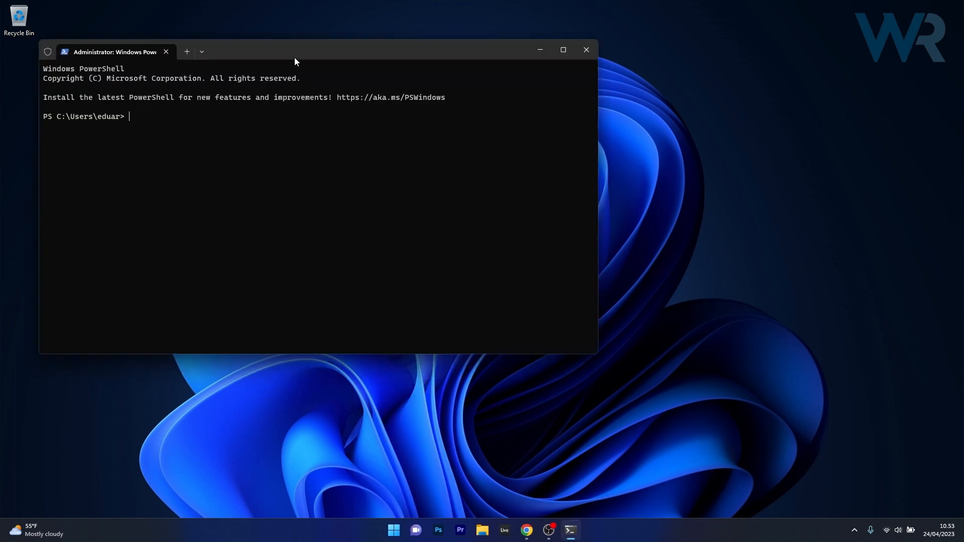
pyautogui.moveTo(295, 62); pyautogui.dragTo(446, 83)
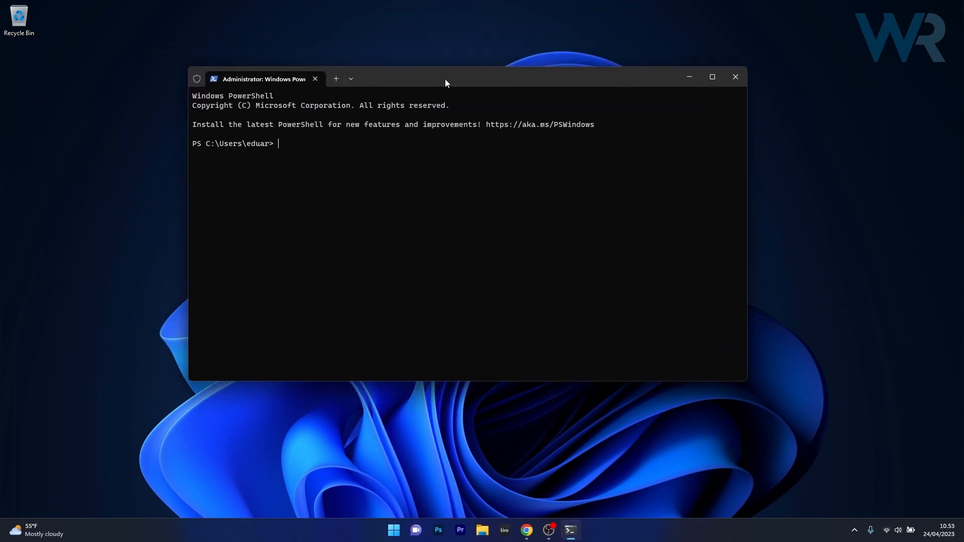
pyautogui.write('Get-AppxPackage -allusers *WindowsStore* | Remove-AppxPackage')
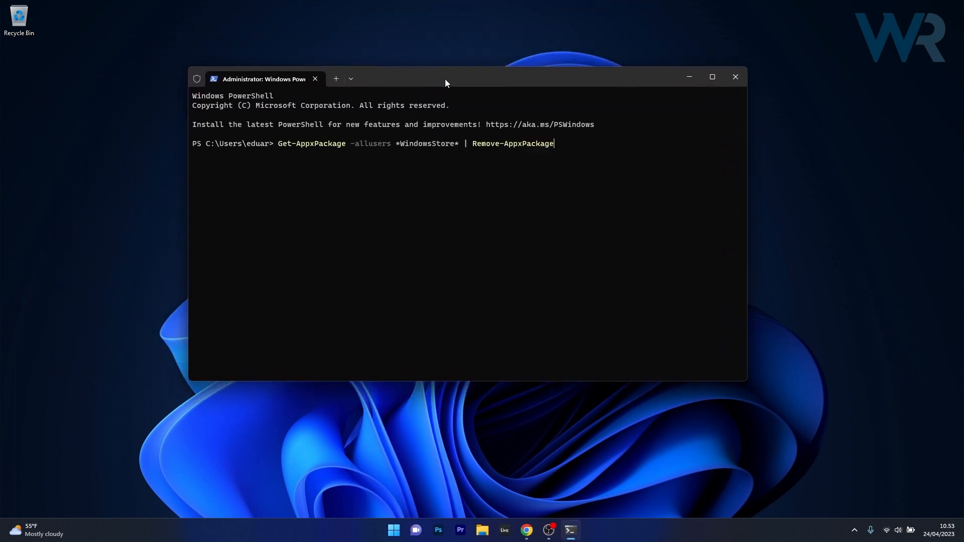
pyautogui.moveTo(279, 153)
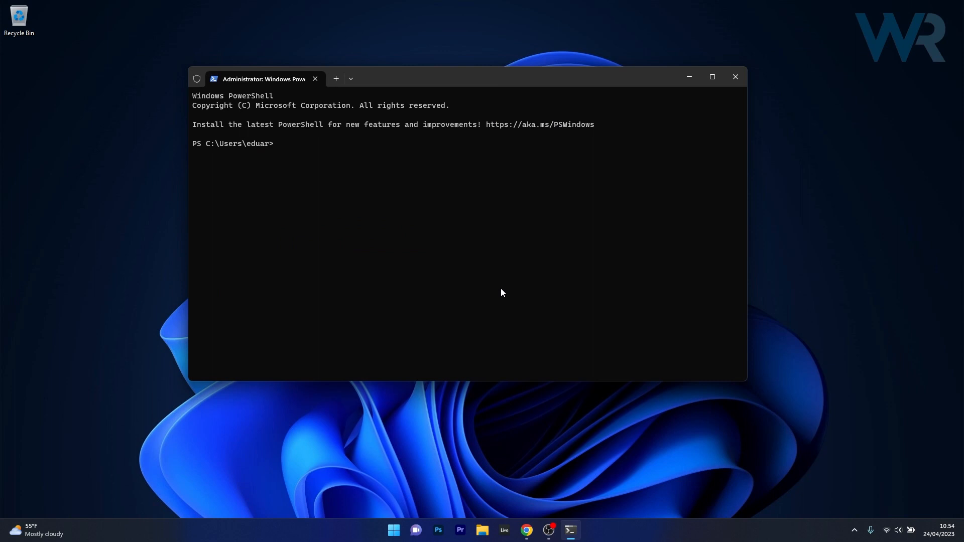
pyautogui.moveTo(296, 153)
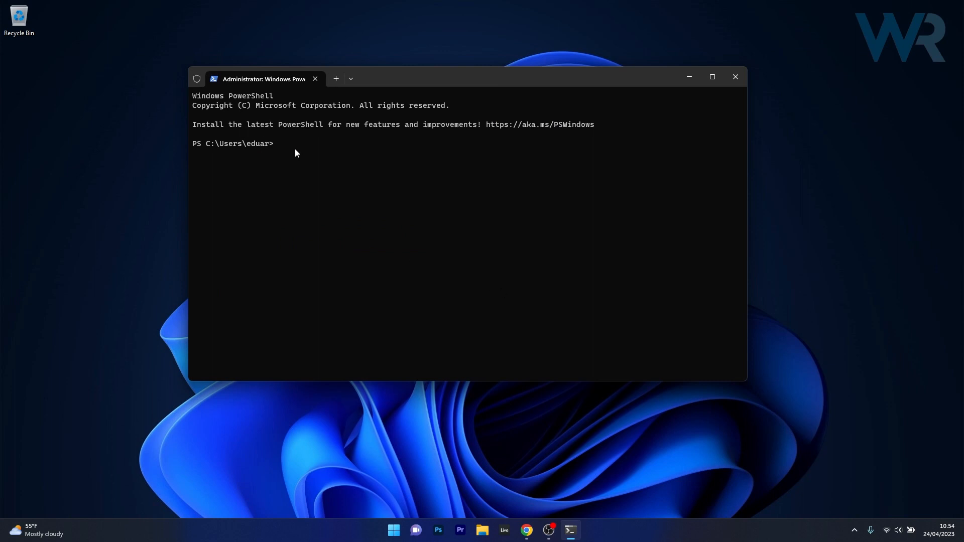
pyautogui.moveTo(394, 531)
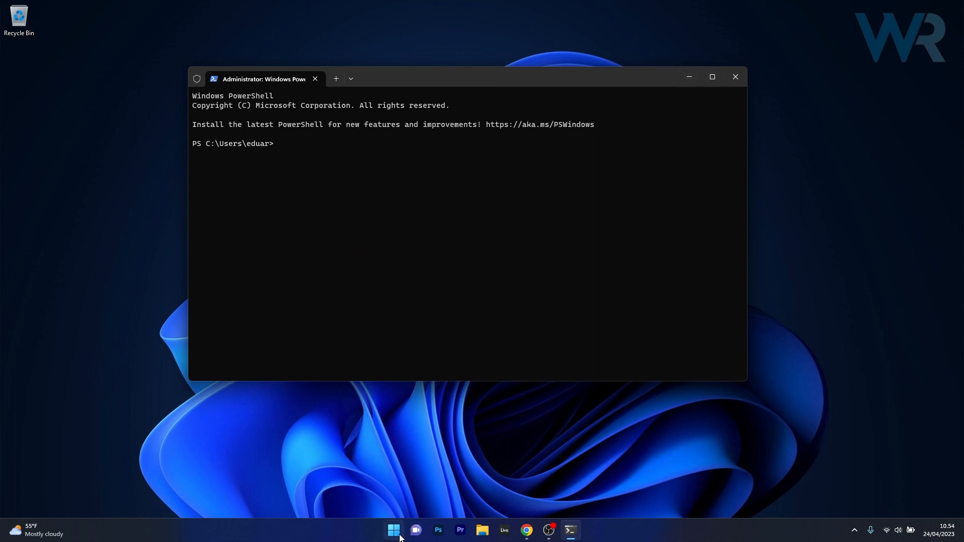
# Step: Paste the Get-AppxPackage Microsoft.WindowsStore Foreach Add-AppxPackage -Register command at the prompt
pyautogui.rightClick(393, 531)
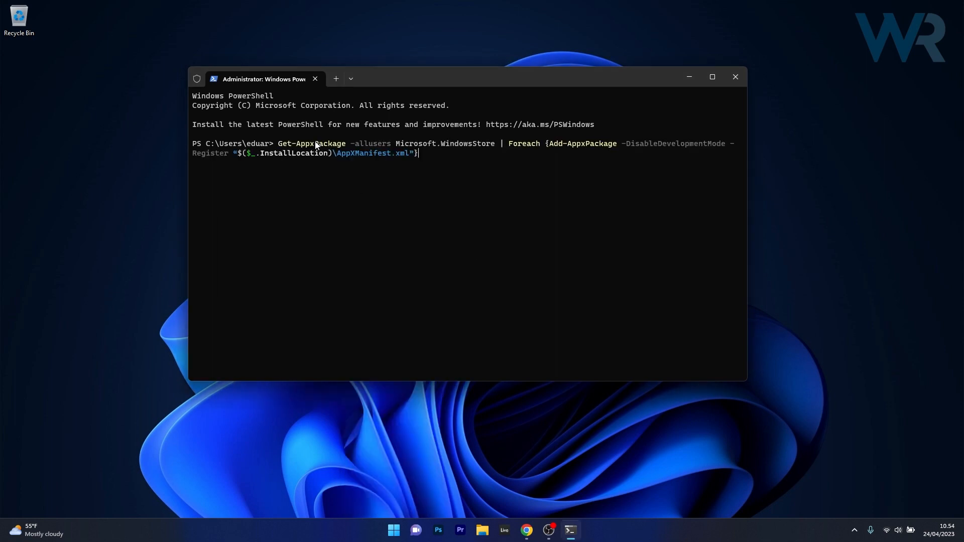
pyautogui.moveTo(392, 235)
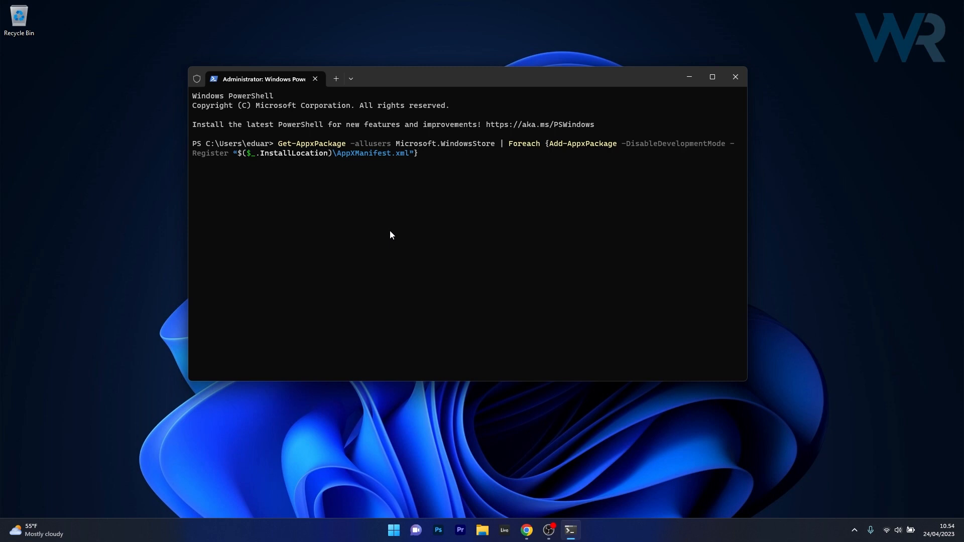
# Step: Close the administrator terminal window, leaving the desktop showing
pyautogui.click(735, 77)
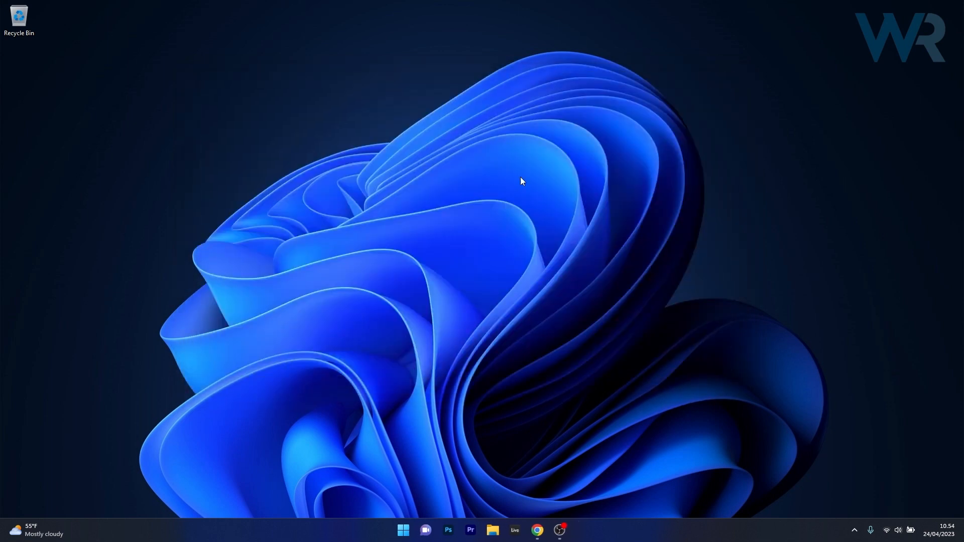
pyautogui.moveTo(485, 192)
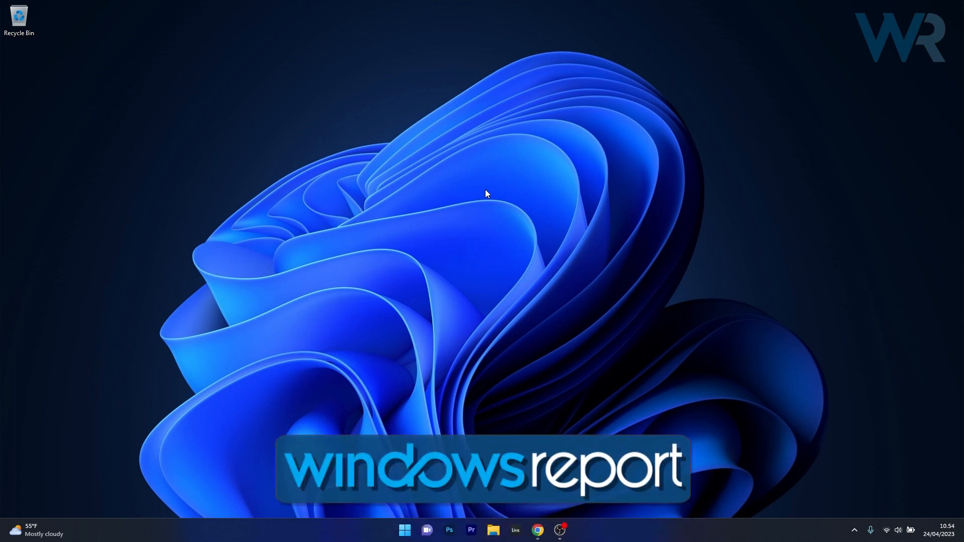
pyautogui.moveTo(496, 156)
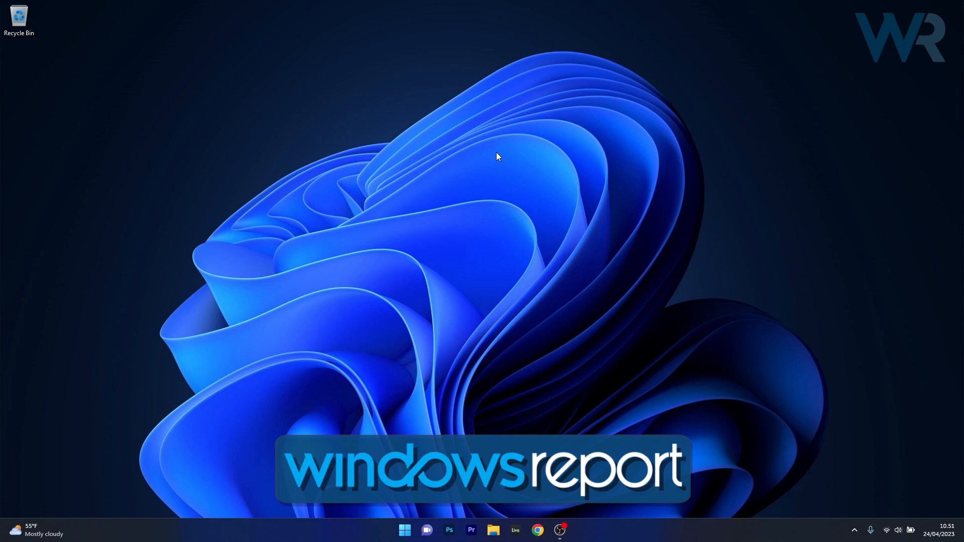